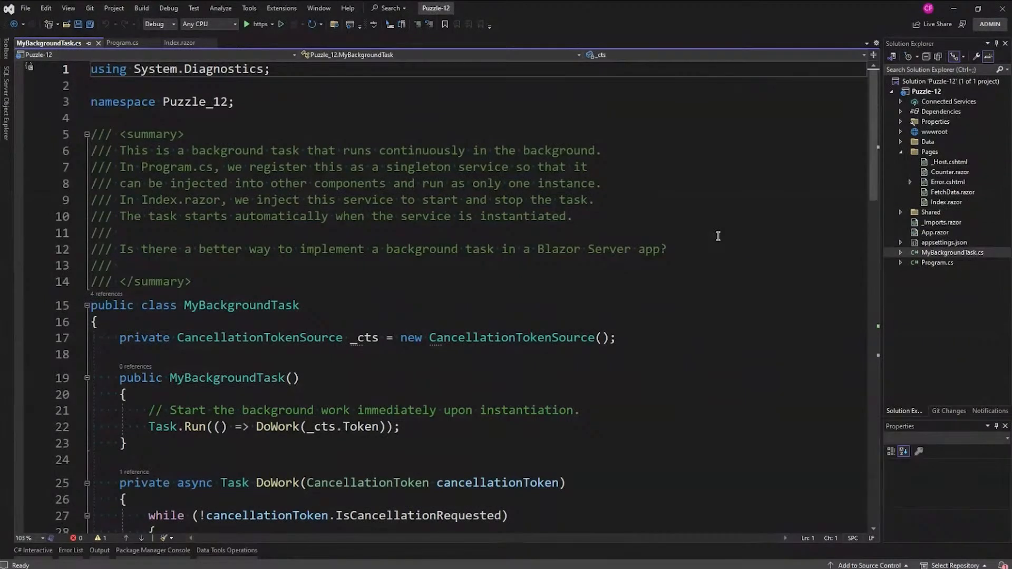
{"action": "mouse_move", "coordinate": [756, 235]}
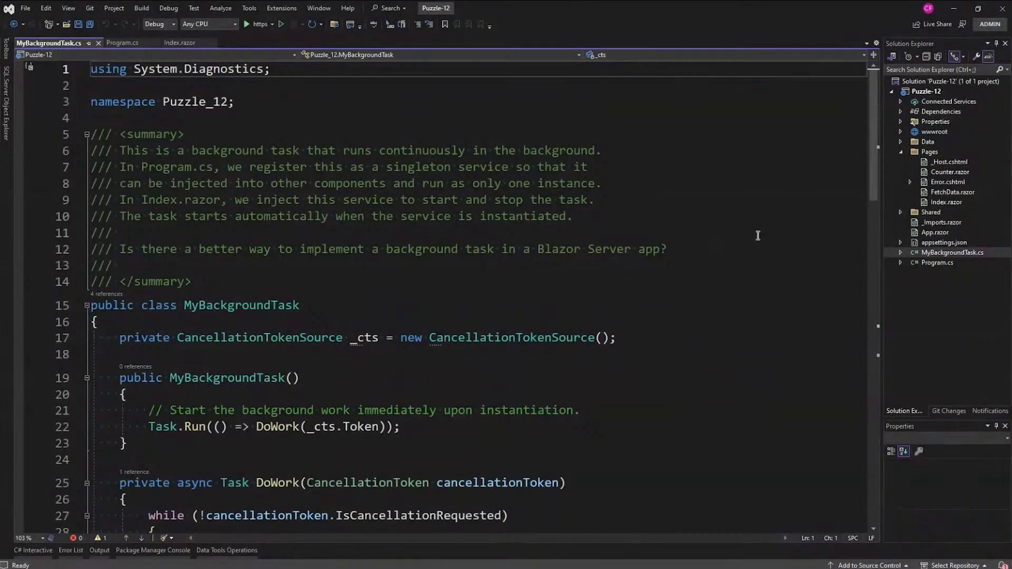
Open _Host.cshtml and inspect its Server render-mode value.
{"action": "double_click", "coordinate": [948, 161]}
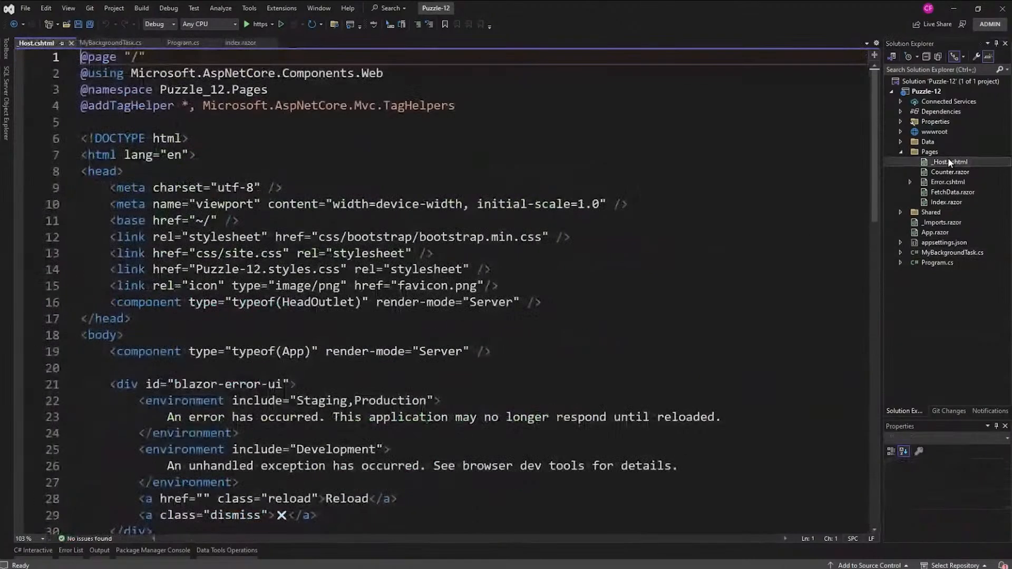
{"action": "double_click", "coordinate": [489, 301]}
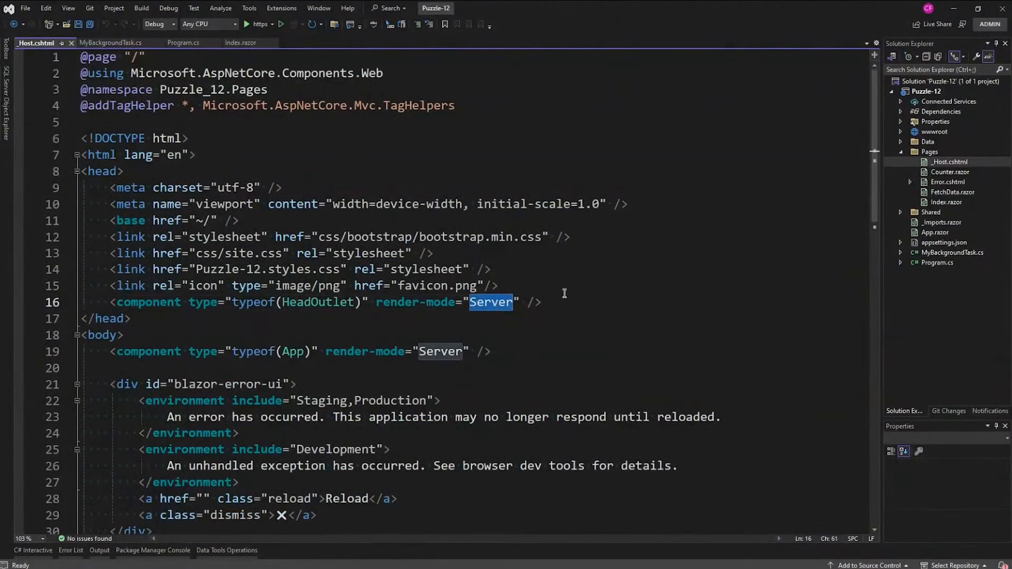
{"action": "mouse_move", "coordinate": [546, 333]}
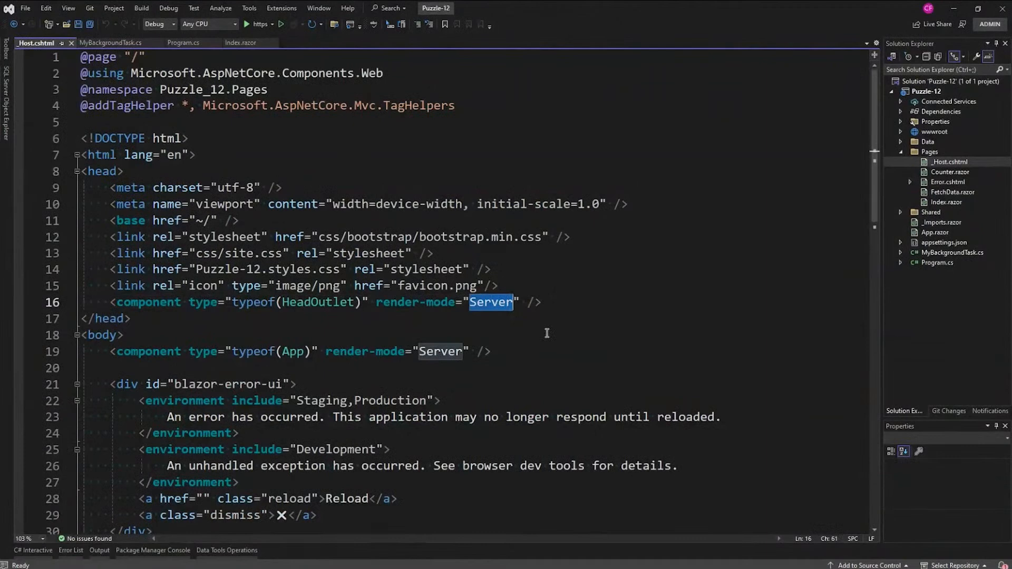
{"action": "mouse_move", "coordinate": [234, 100]}
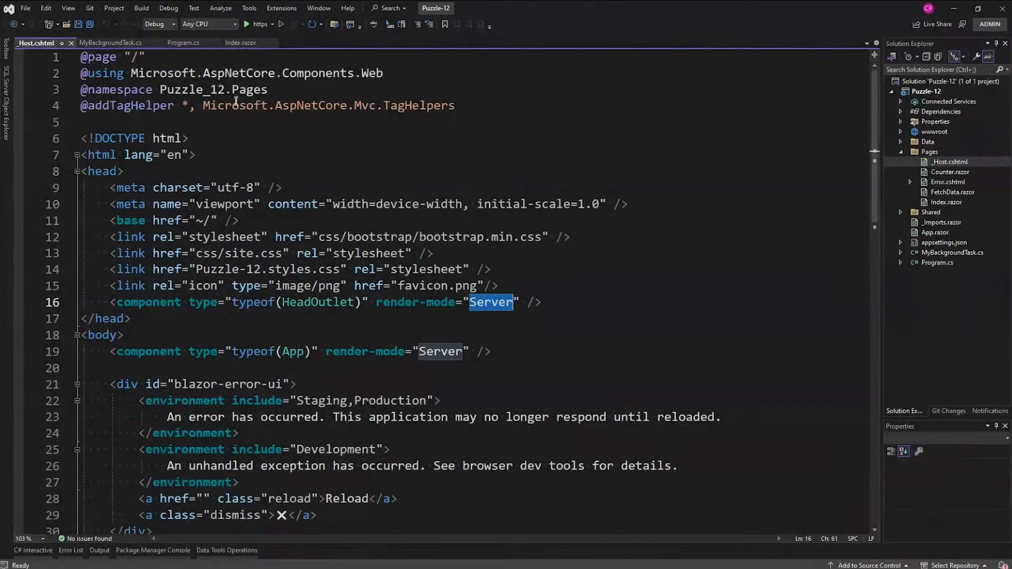
Return to MyBackgroundTask.cs and highlight the ProcessDataAsync call inside the DoWork loop.
{"action": "left_click", "coordinate": [110, 42]}
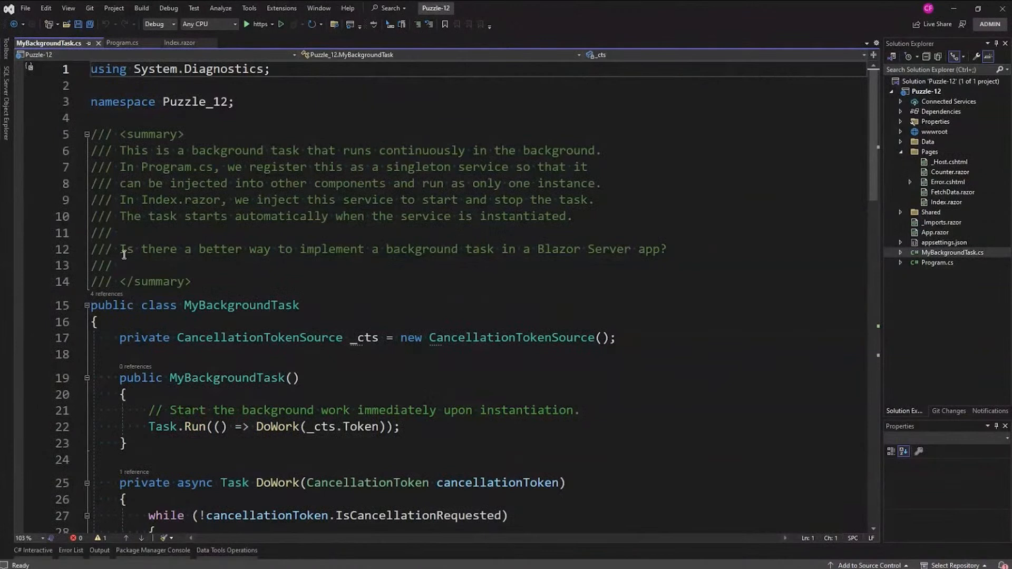
{"action": "mouse_move", "coordinate": [463, 249]}
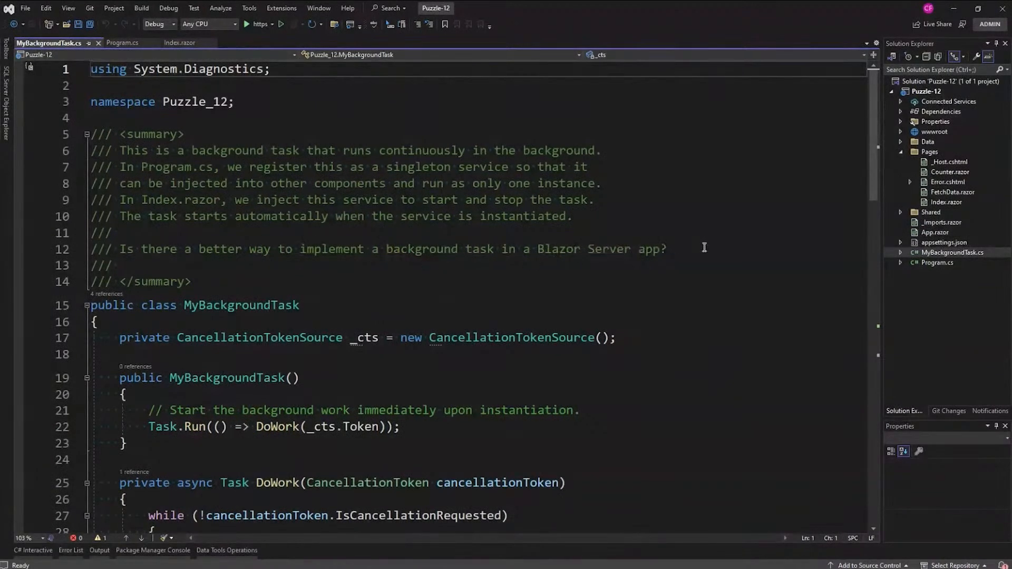
{"action": "mouse_move", "coordinate": [706, 244]}
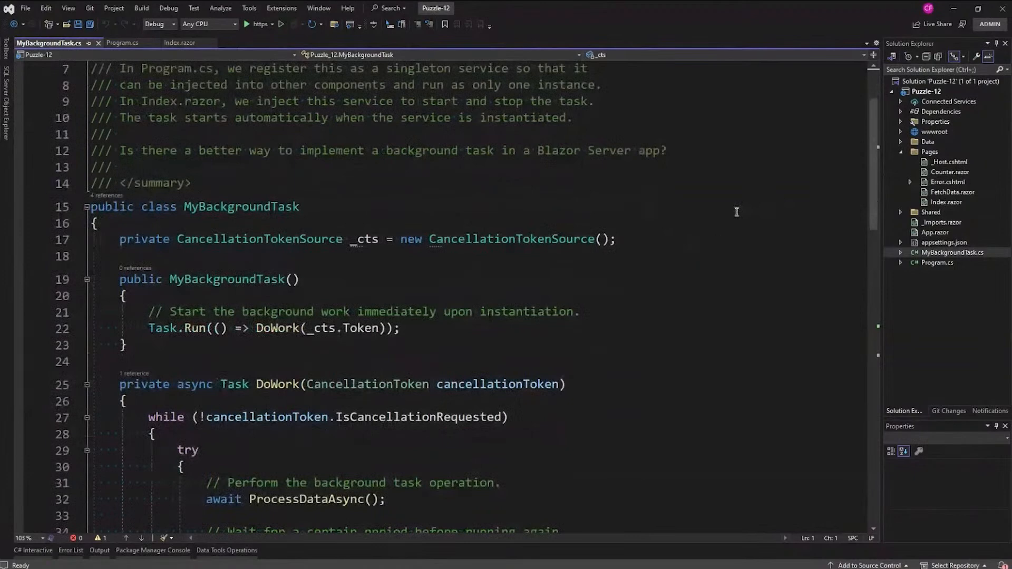
{"action": "scroll", "scroll_direction": "down", "scroll_amount": 3}
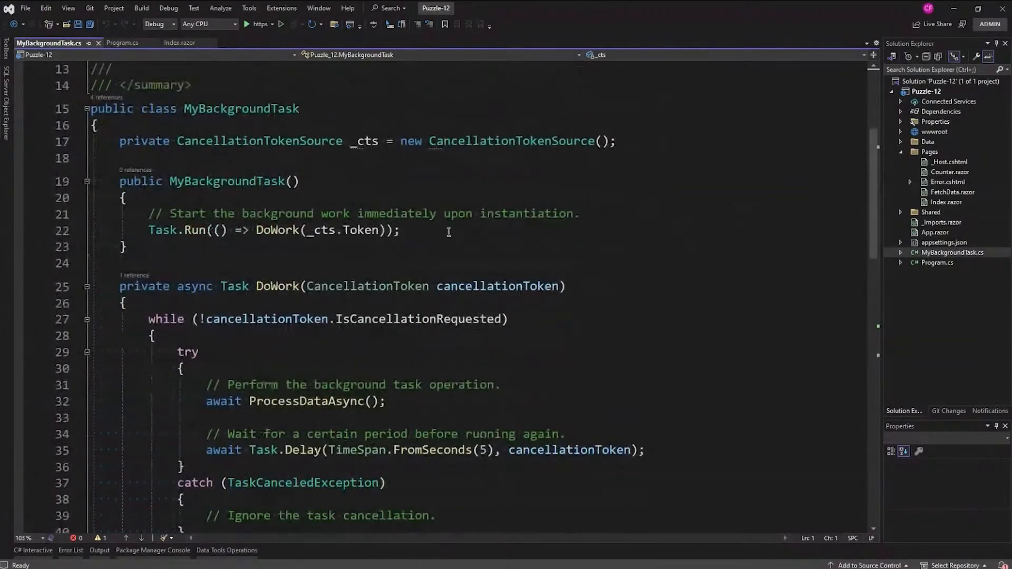
{"action": "mouse_move", "coordinate": [378, 248]}
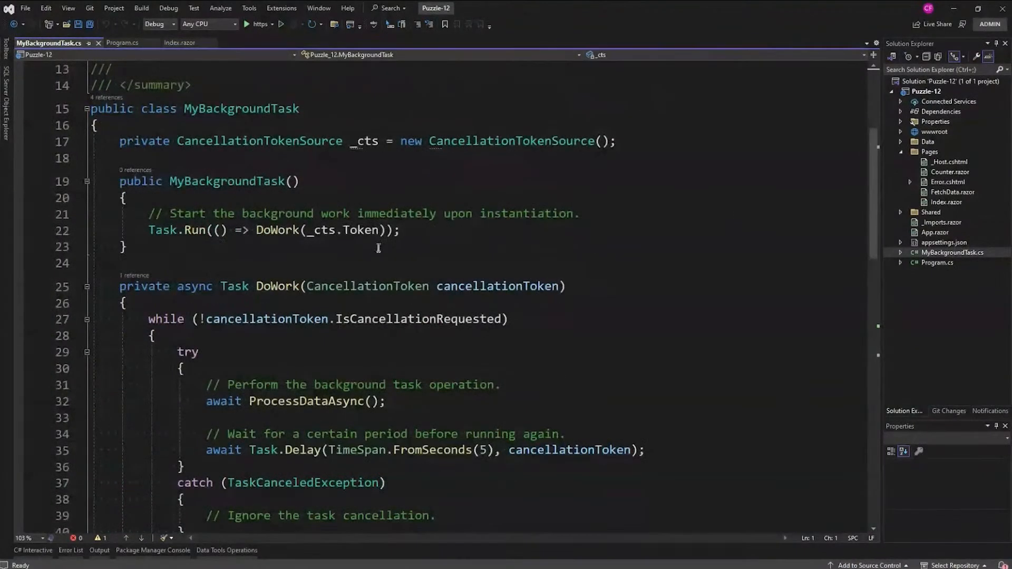
{"action": "mouse_move", "coordinate": [433, 239]}
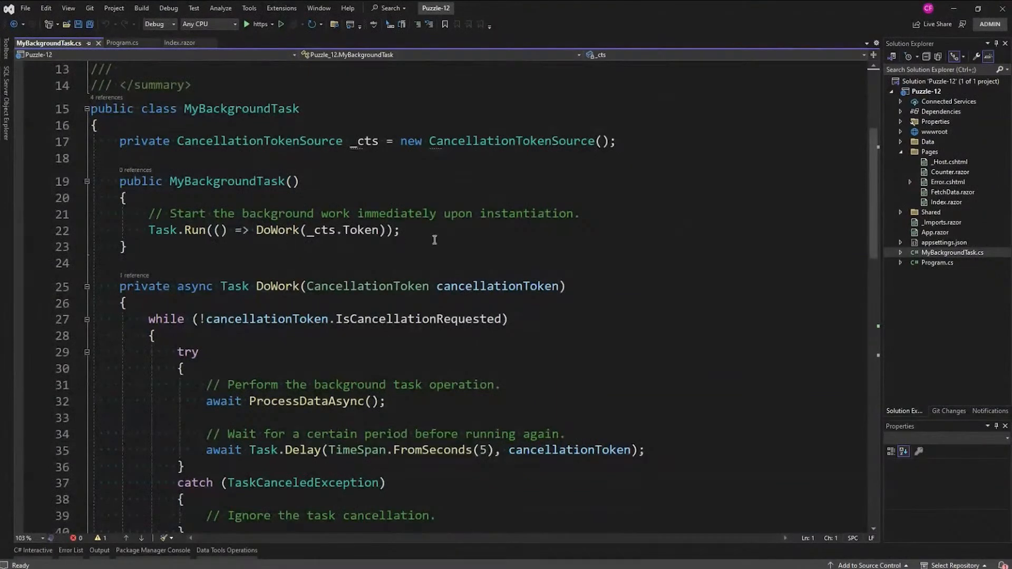
{"action": "scroll", "scroll_direction": "down", "scroll_amount": 3}
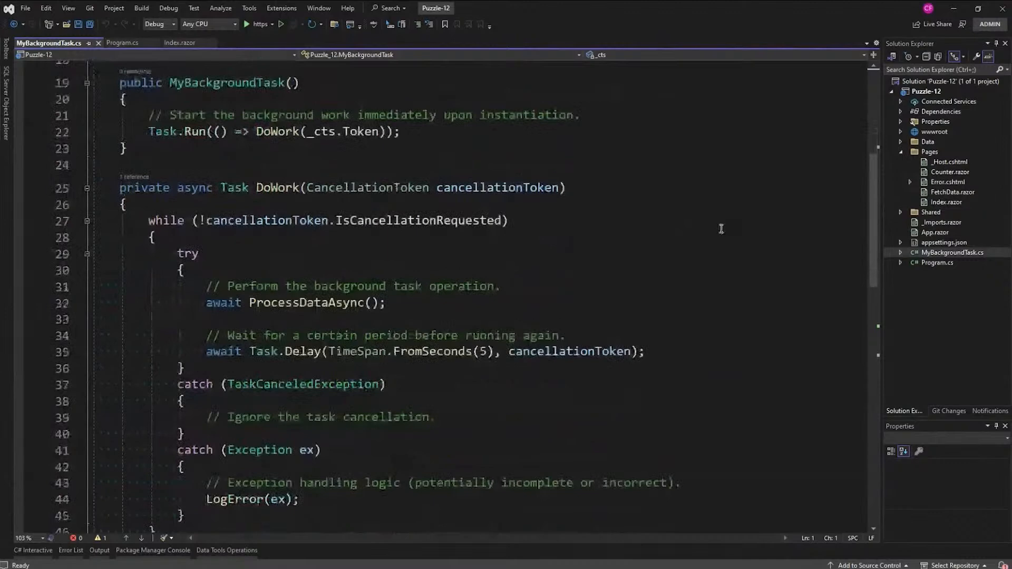
{"action": "scroll", "scroll_direction": "down", "scroll_amount": 3}
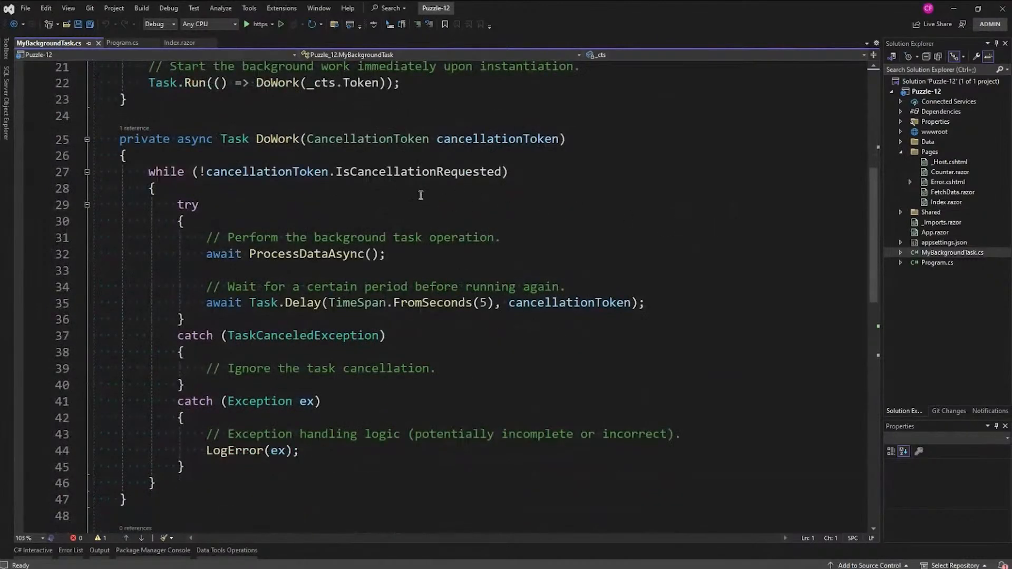
{"action": "mouse_move", "coordinate": [453, 314]}
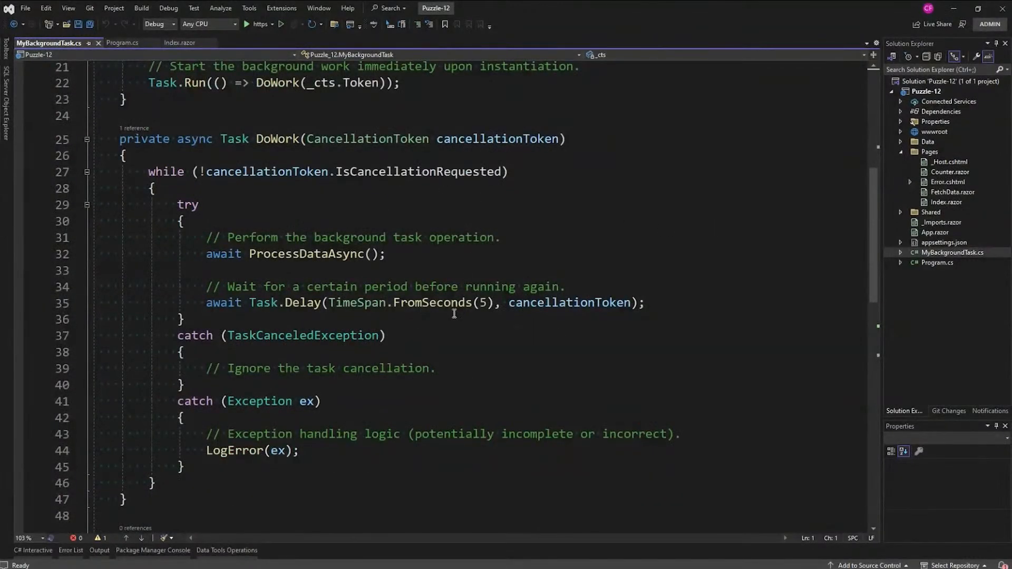
{"action": "mouse_move", "coordinate": [448, 381]}
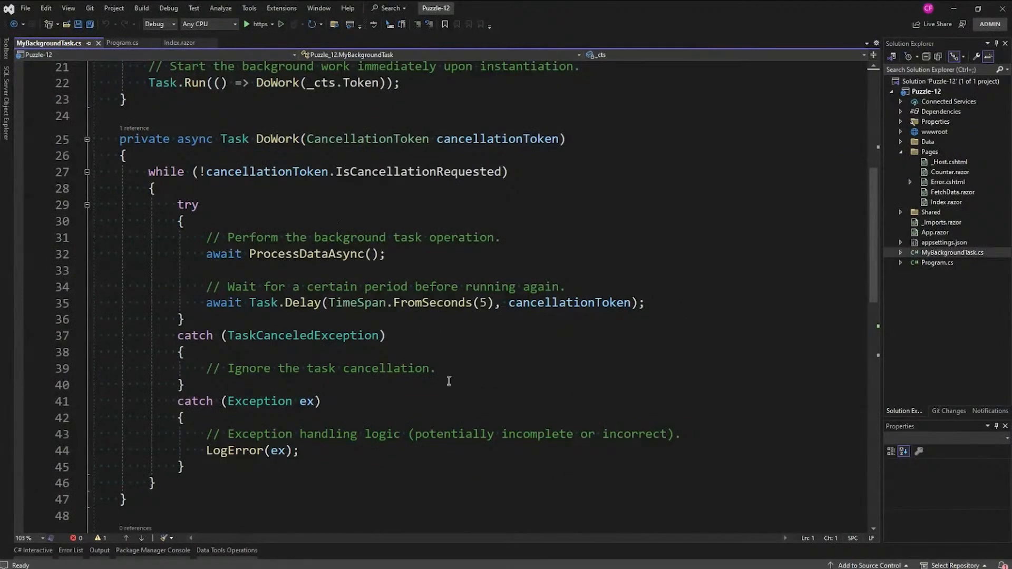
{"action": "mouse_move", "coordinate": [331, 266]}
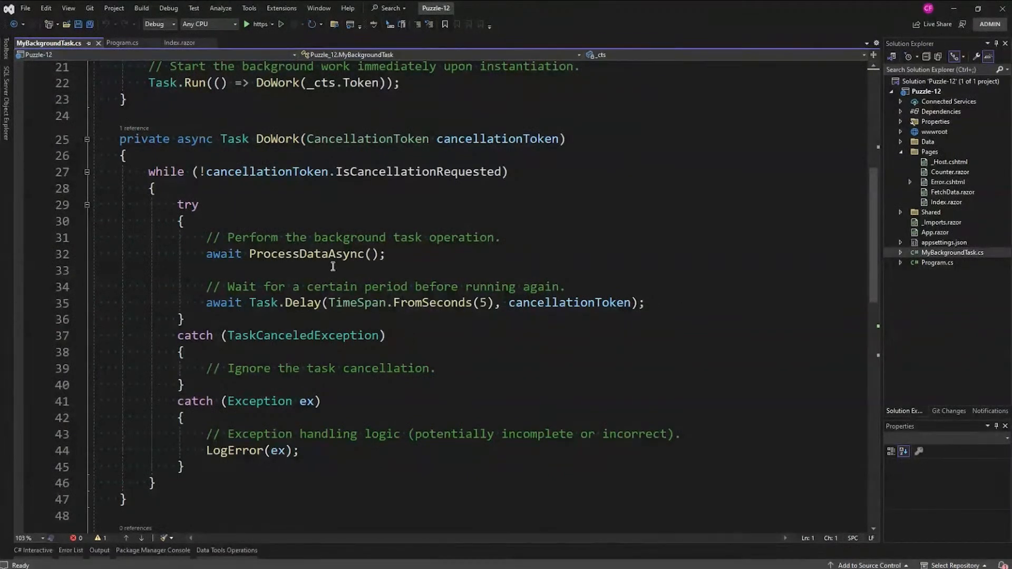
{"action": "double_click", "coordinate": [306, 253]}
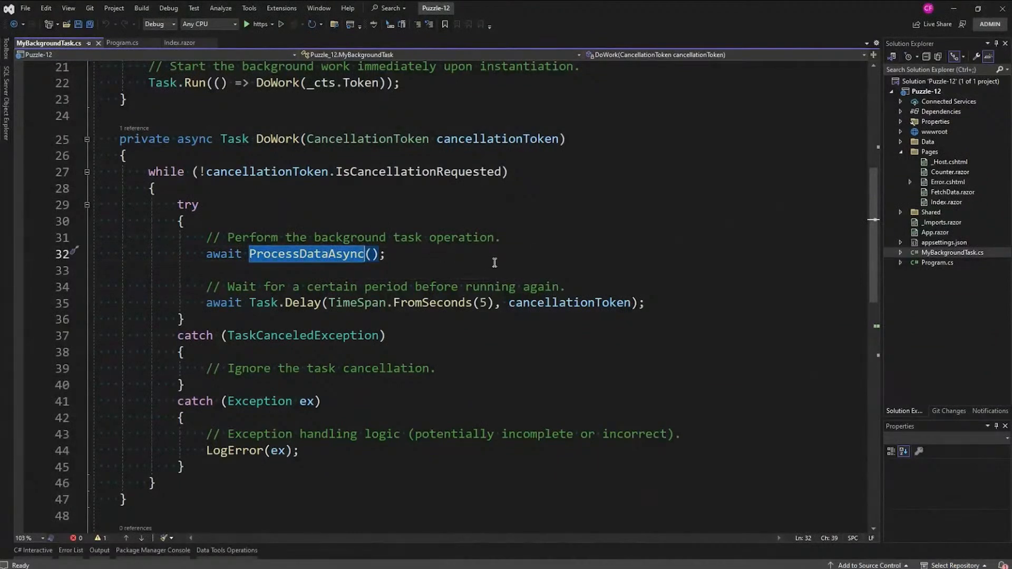
{"action": "mouse_move", "coordinate": [489, 312]}
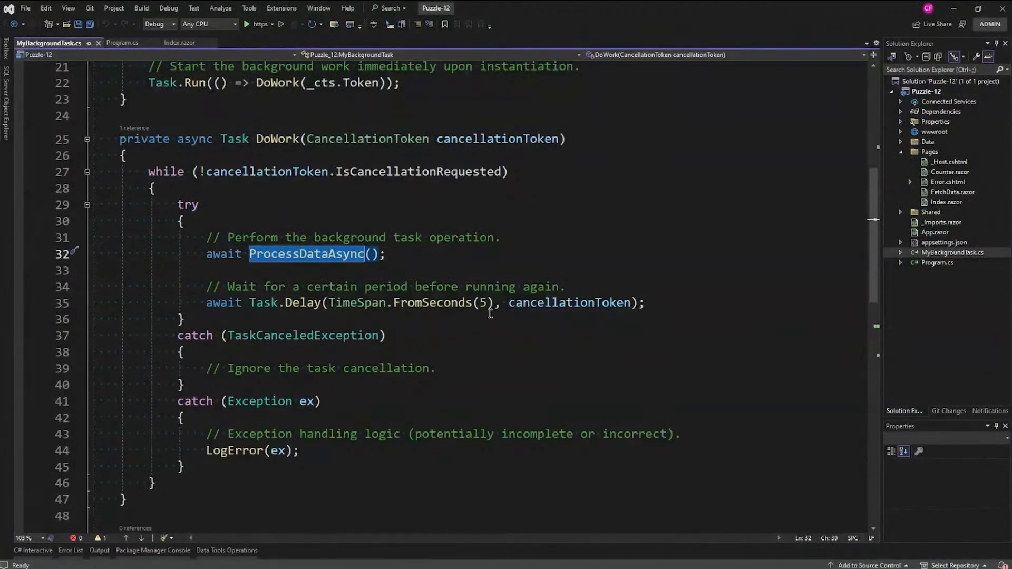
{"action": "mouse_move", "coordinate": [591, 353]}
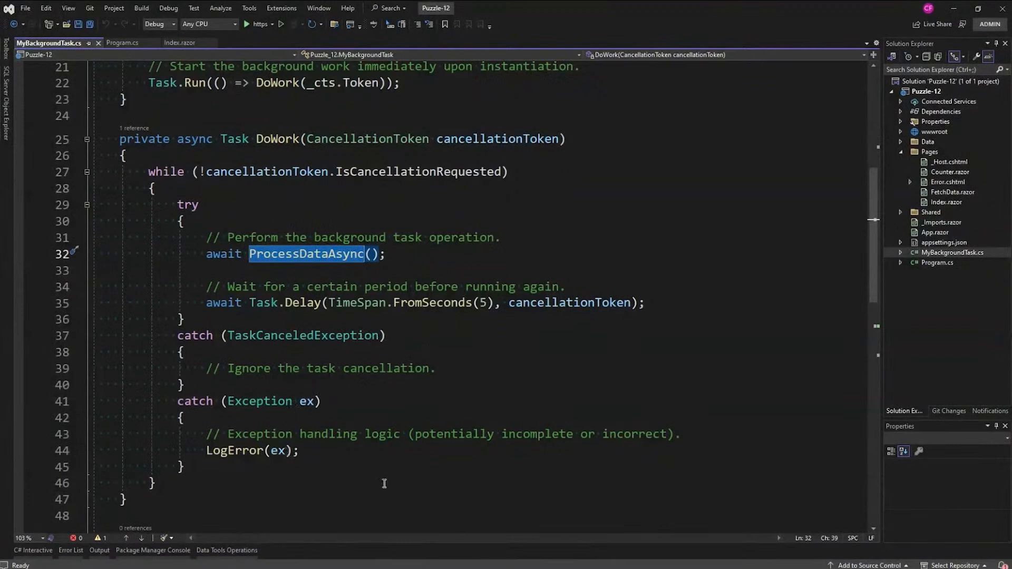
{"action": "mouse_move", "coordinate": [347, 437]}
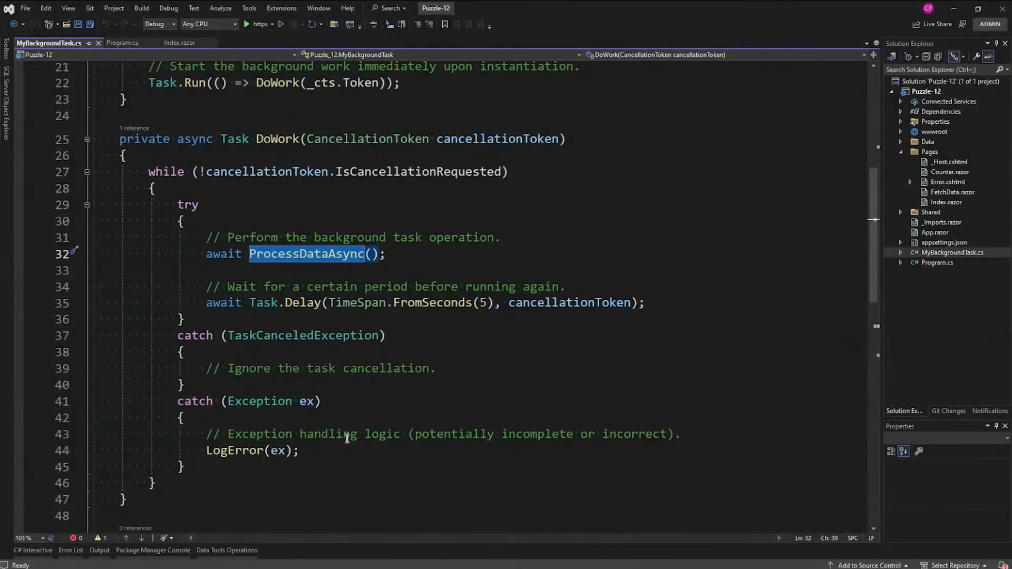
{"action": "scroll", "scroll_direction": "down", "scroll_amount": 3}
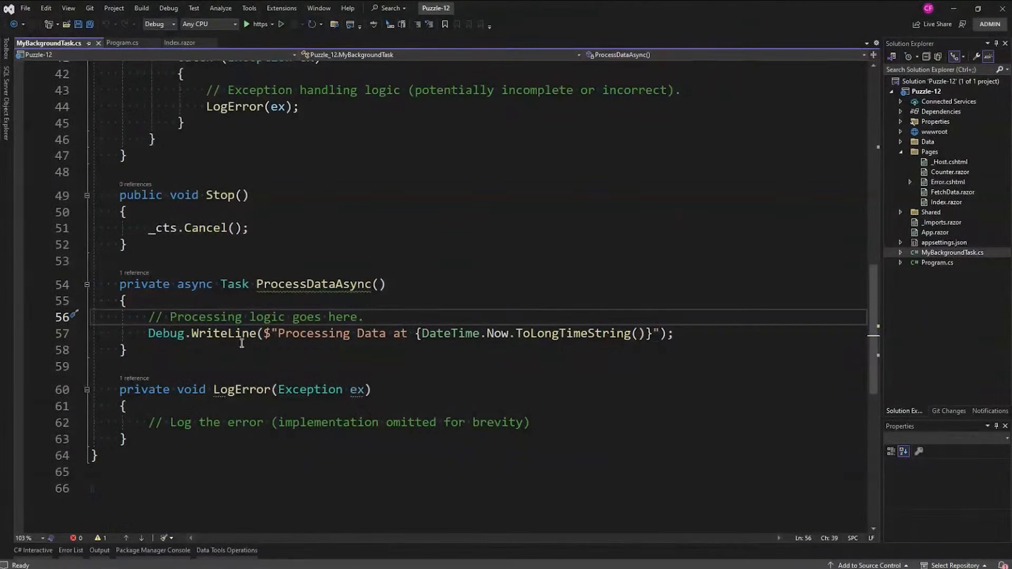
{"action": "mouse_move", "coordinate": [217, 333]}
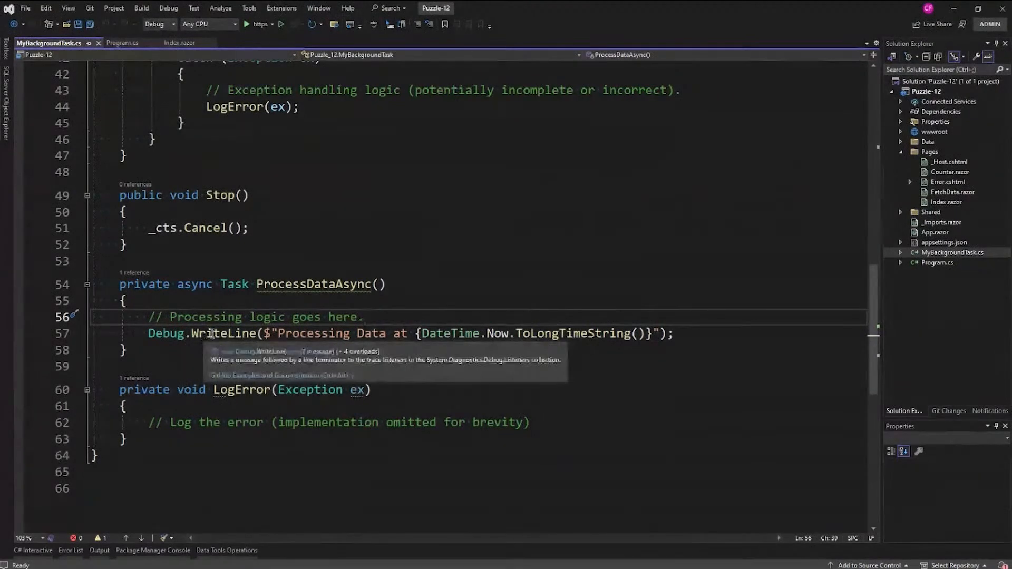
{"action": "mouse_move", "coordinate": [326, 342]}
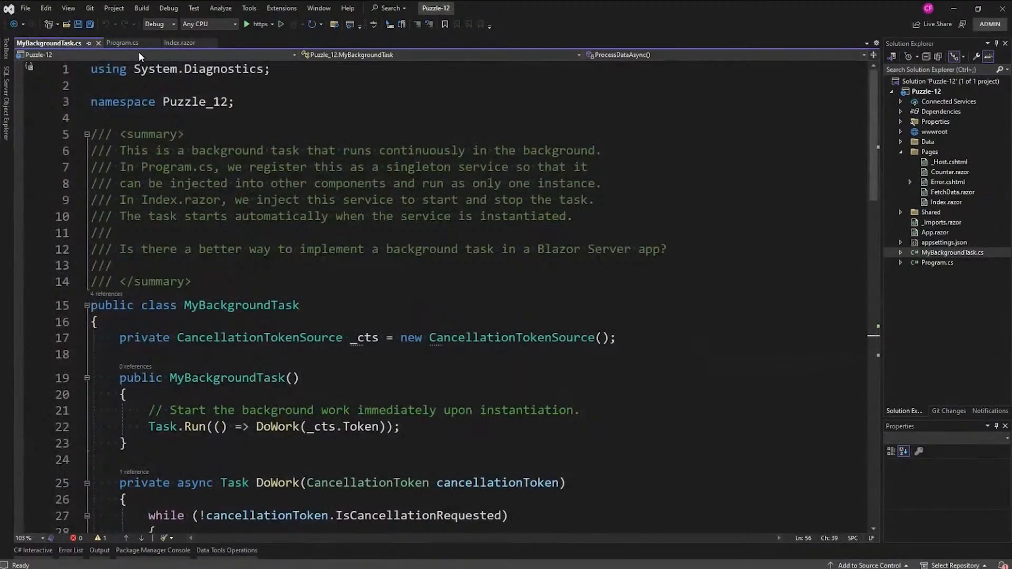
{"action": "left_click", "coordinate": [122, 42]}
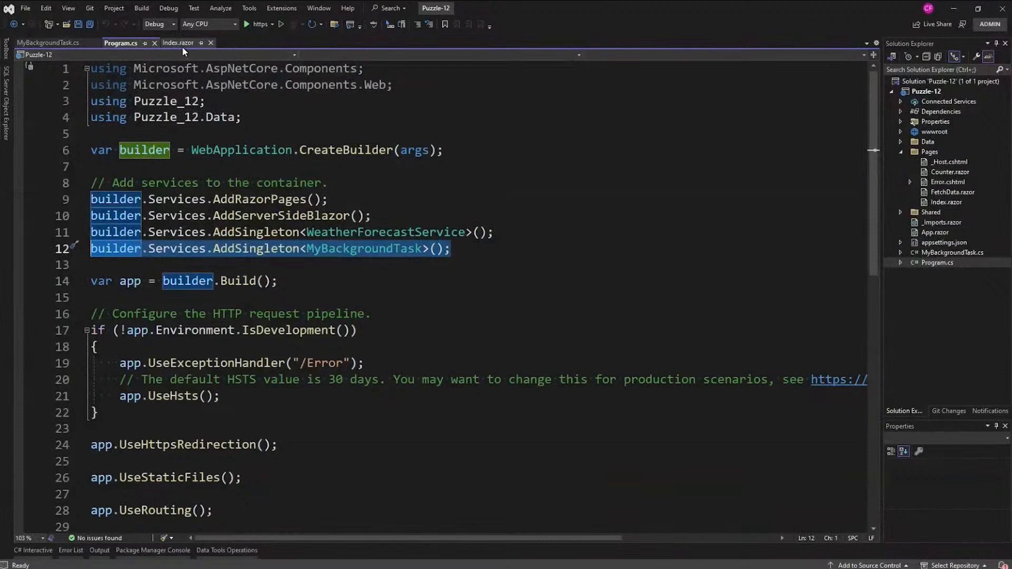
{"action": "left_click", "coordinate": [178, 42]}
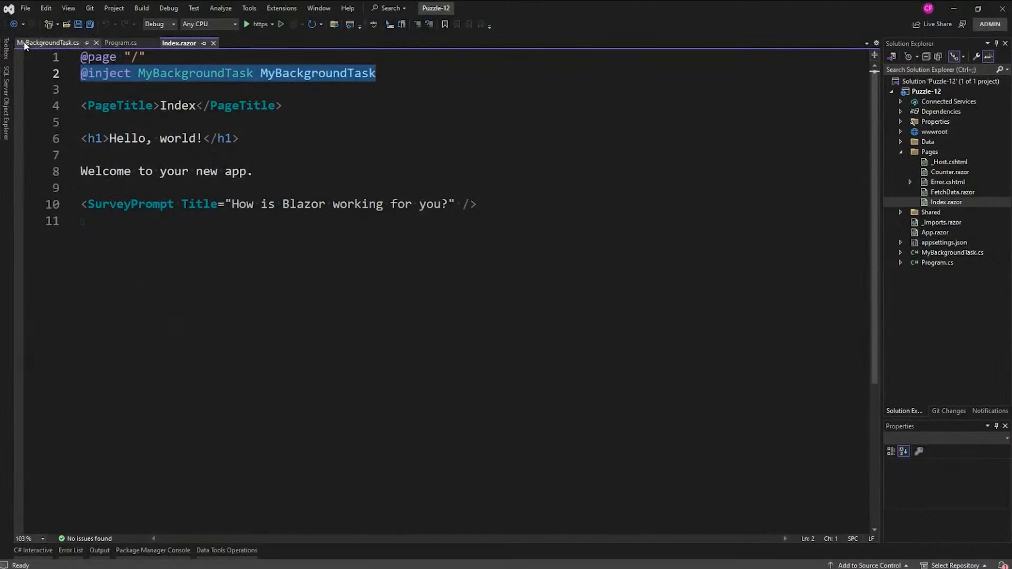
{"action": "left_click", "coordinate": [48, 42]}
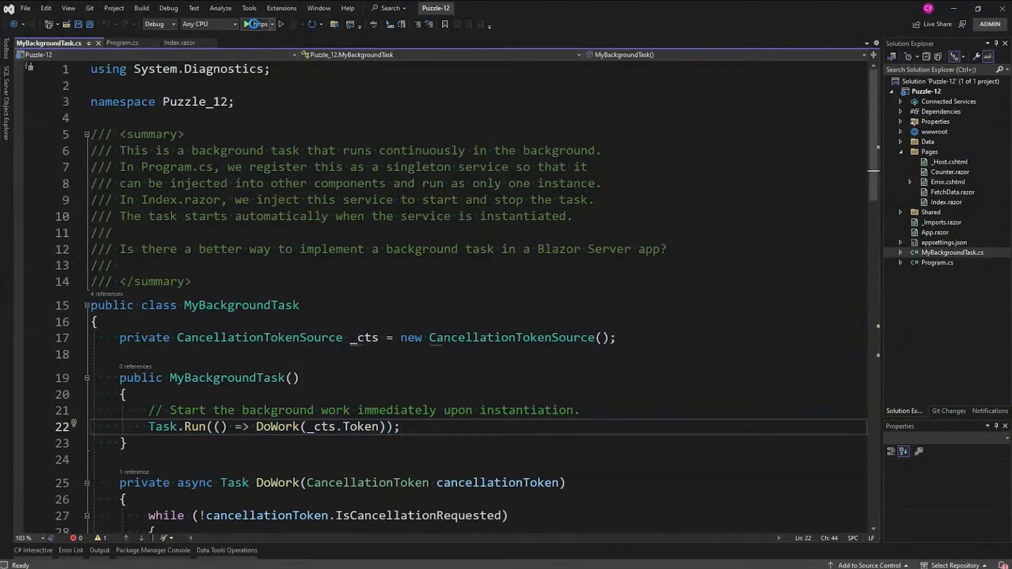
Start debugging over https, then visit the Counter and Fetch data pages.
{"action": "left_click", "coordinate": [248, 24]}
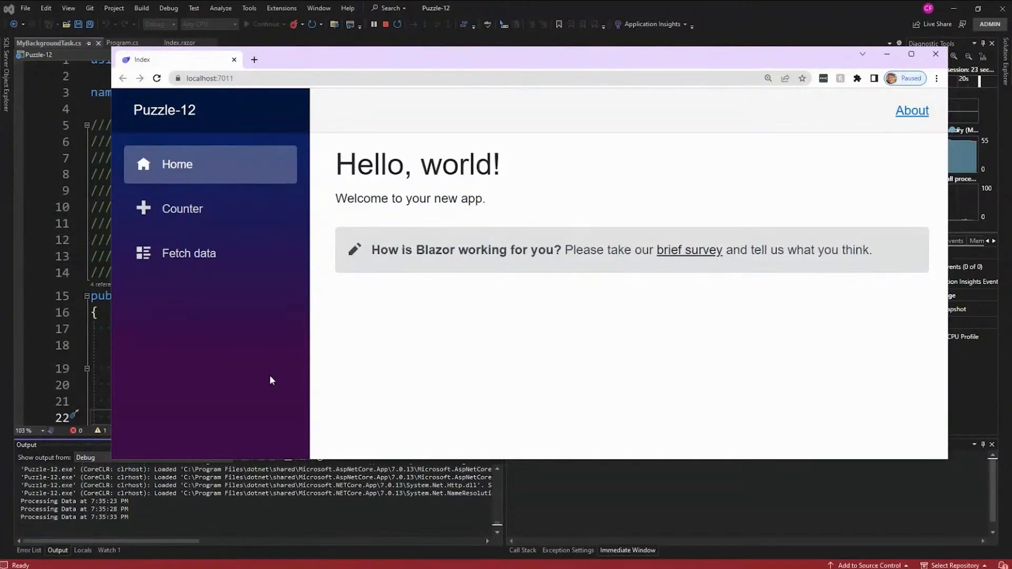
{"action": "left_click", "coordinate": [182, 209]}
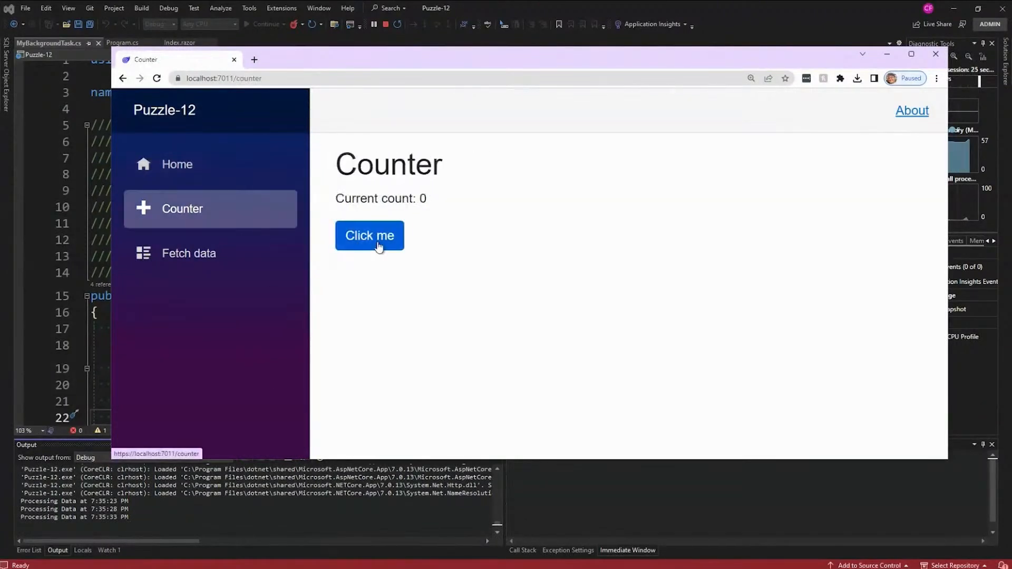
{"action": "left_click", "coordinate": [189, 253]}
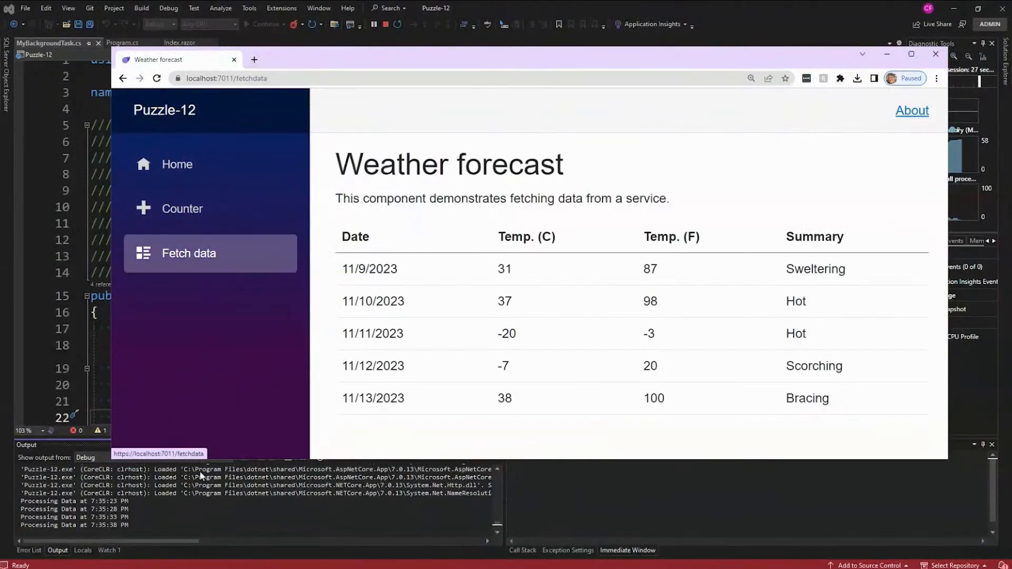